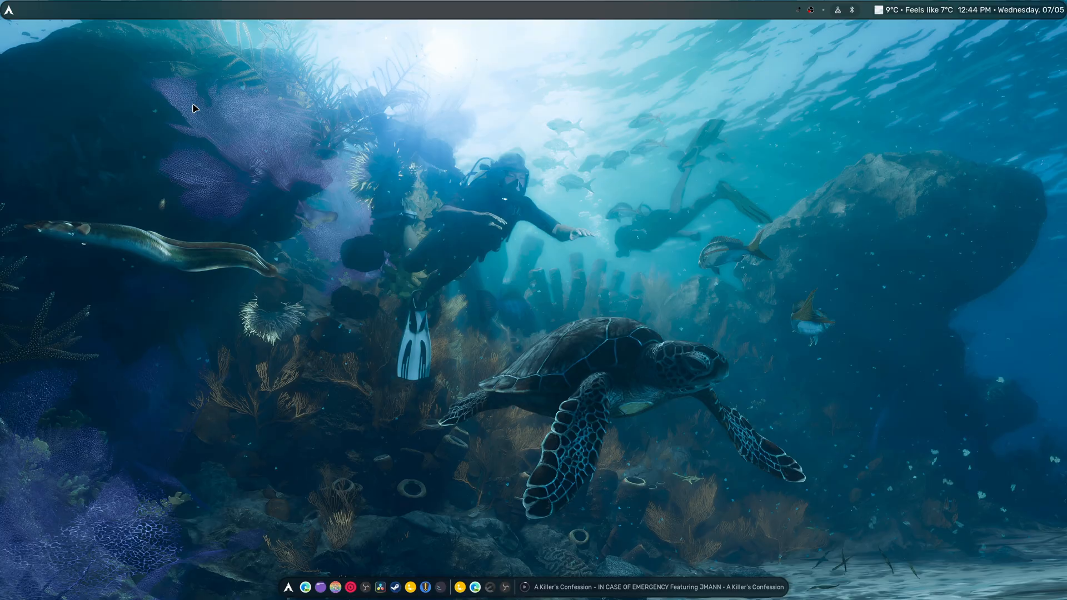
pyautogui.moveTo(200, 107)
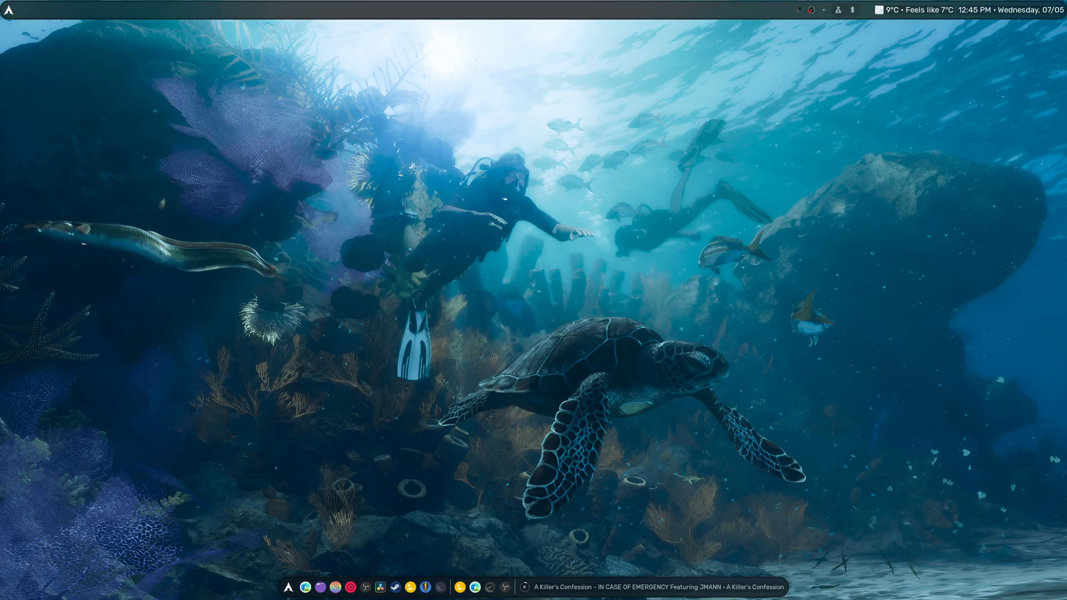
pyautogui.moveTo(203, 105)
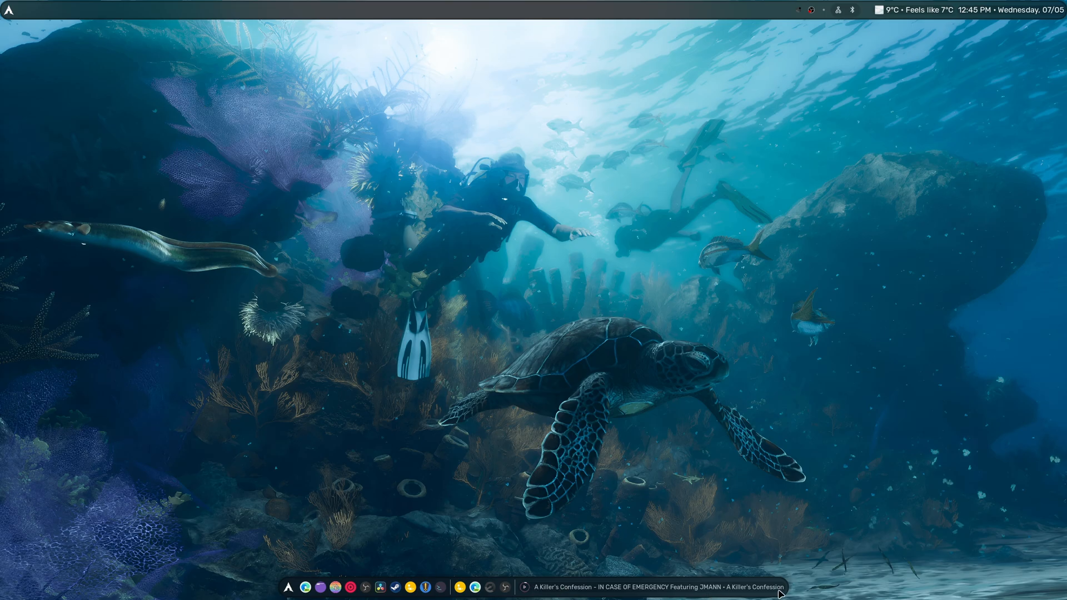
pyautogui.moveTo(705, 571)
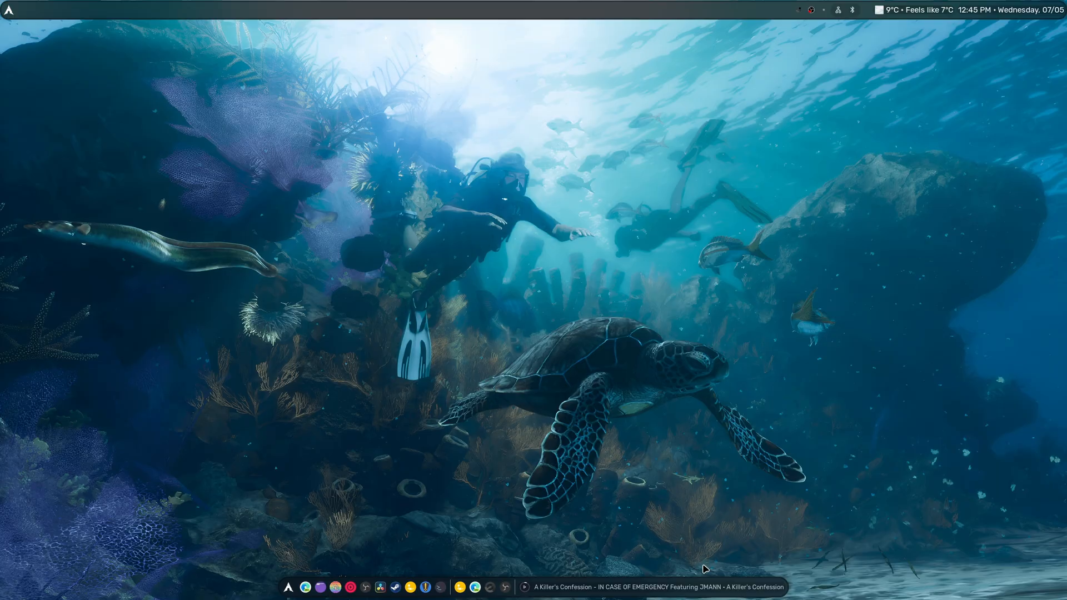
pyautogui.moveTo(44, 26)
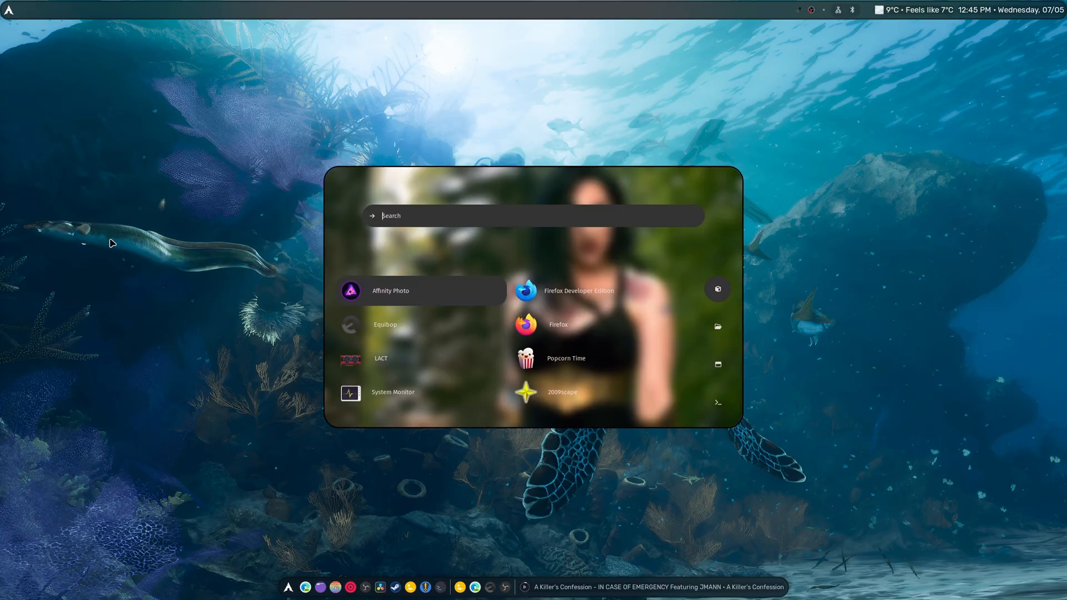
# - Launch Lutris and maximize its window to show the 12-game library
pyautogui.press('Escape')
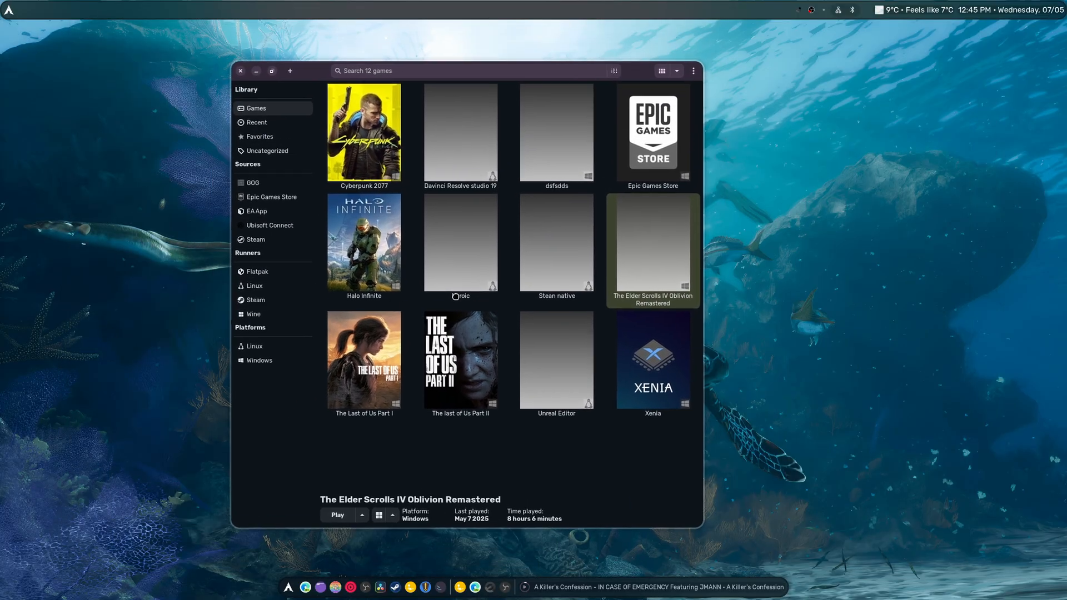
pyautogui.click(271, 71)
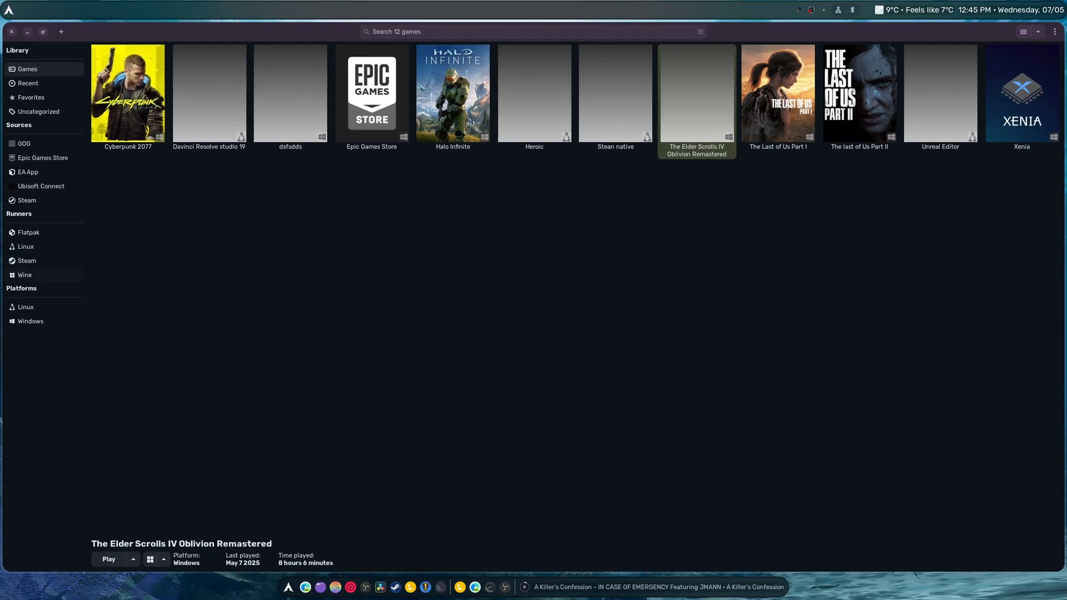
pyautogui.click(48, 31)
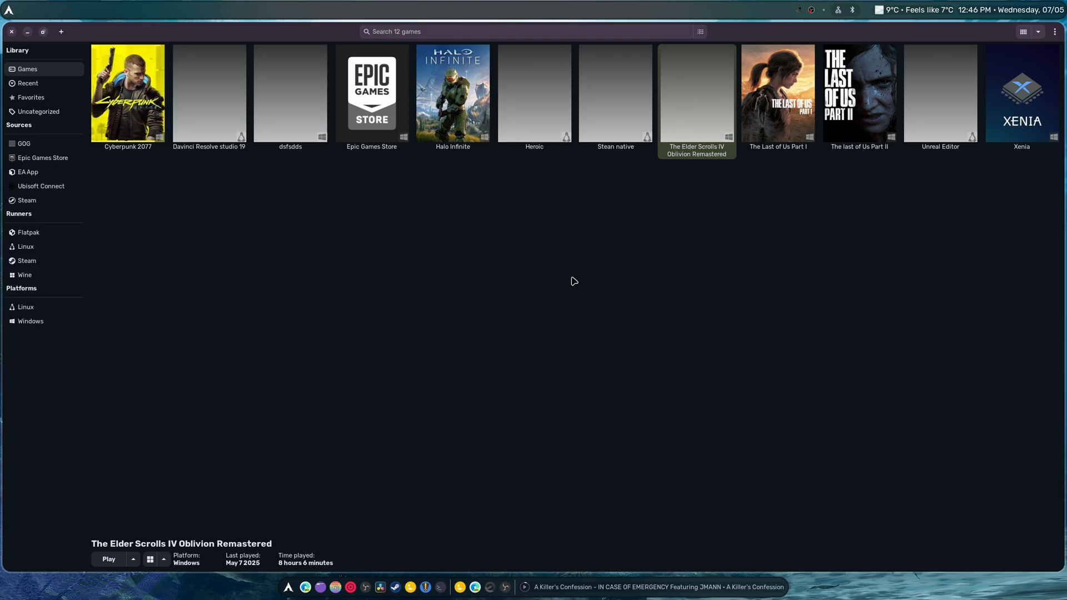
pyautogui.moveTo(577, 290)
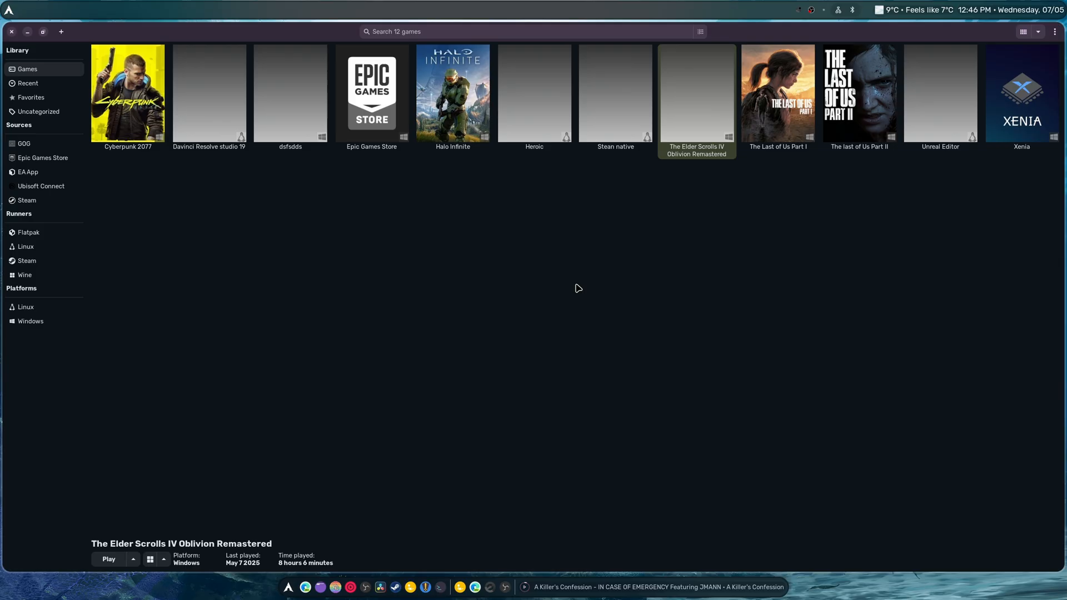
pyautogui.moveTo(572, 292)
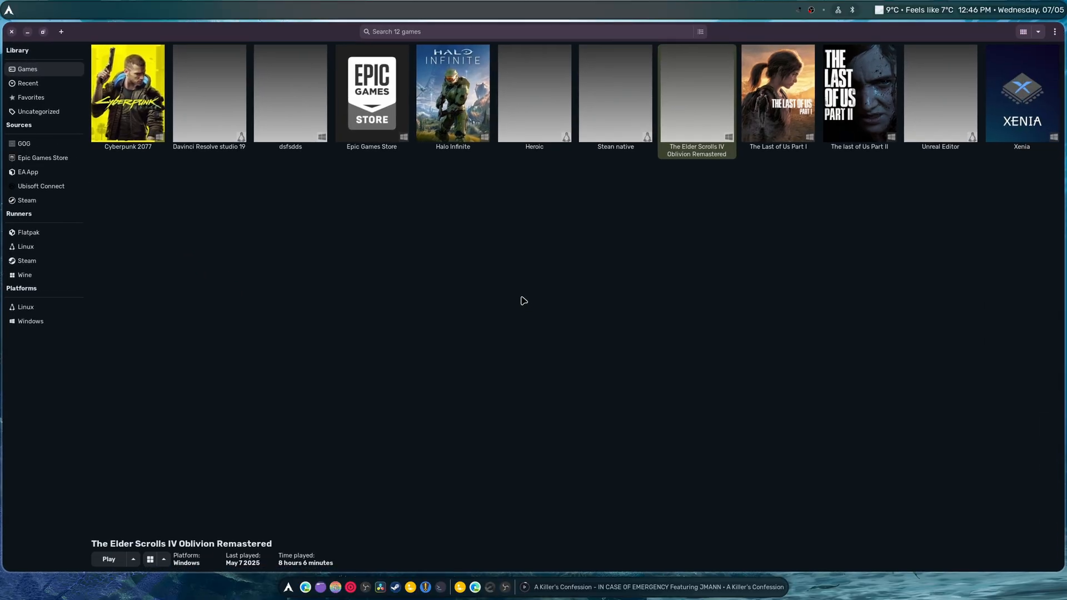
pyautogui.moveTo(541, 294)
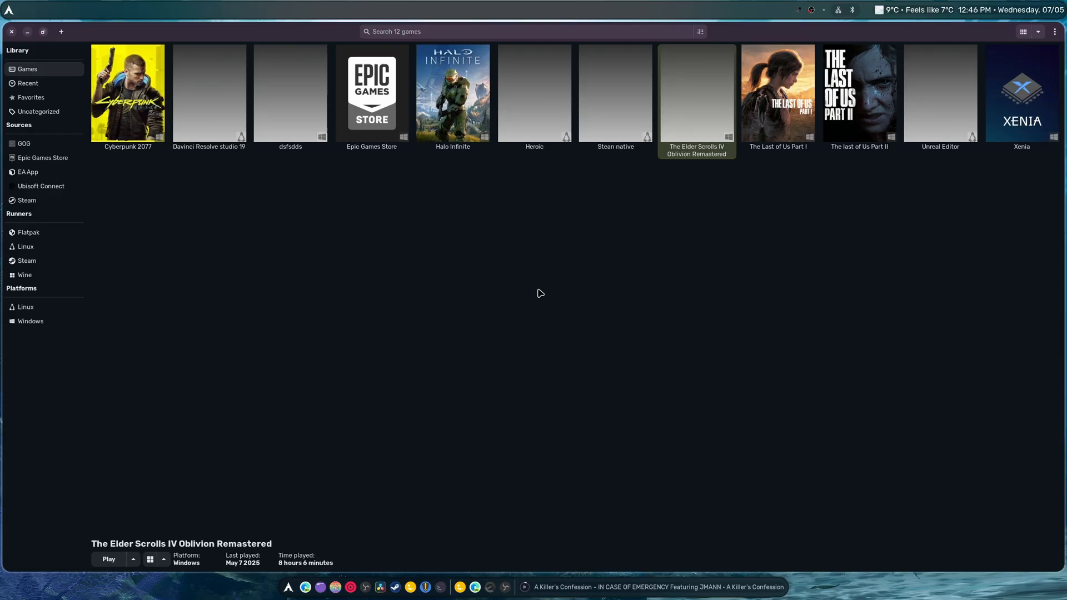
pyautogui.moveTo(579, 273)
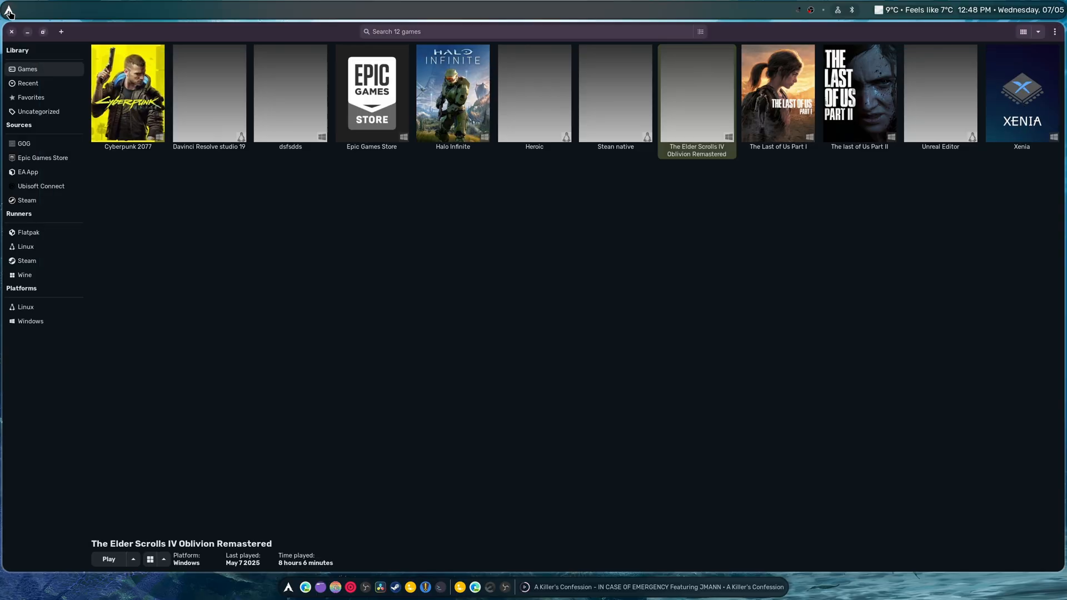
pyautogui.moveTo(675, 263)
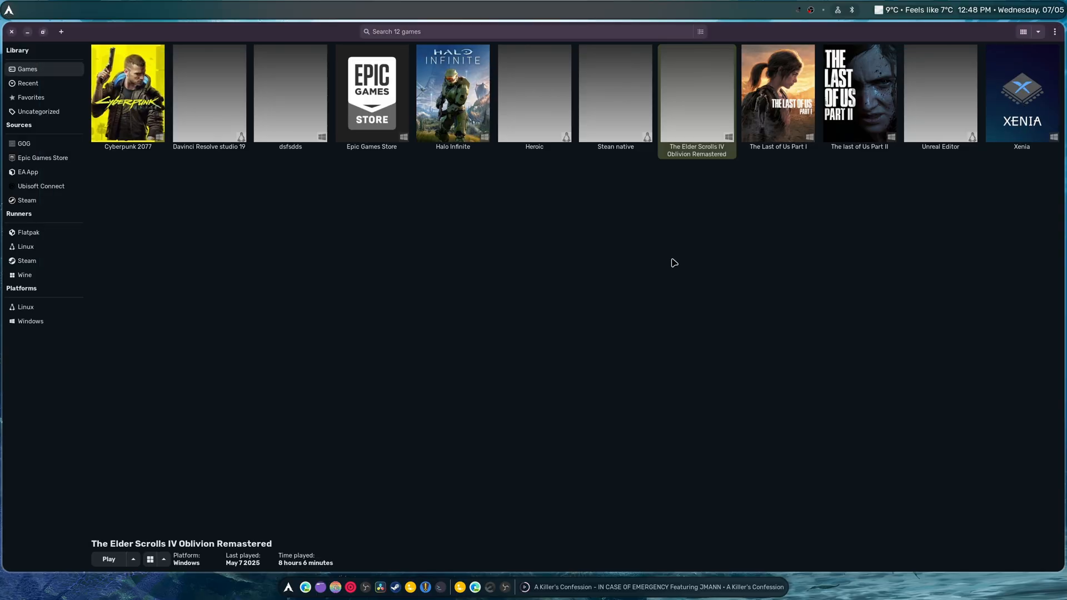
pyautogui.moveTo(671, 262)
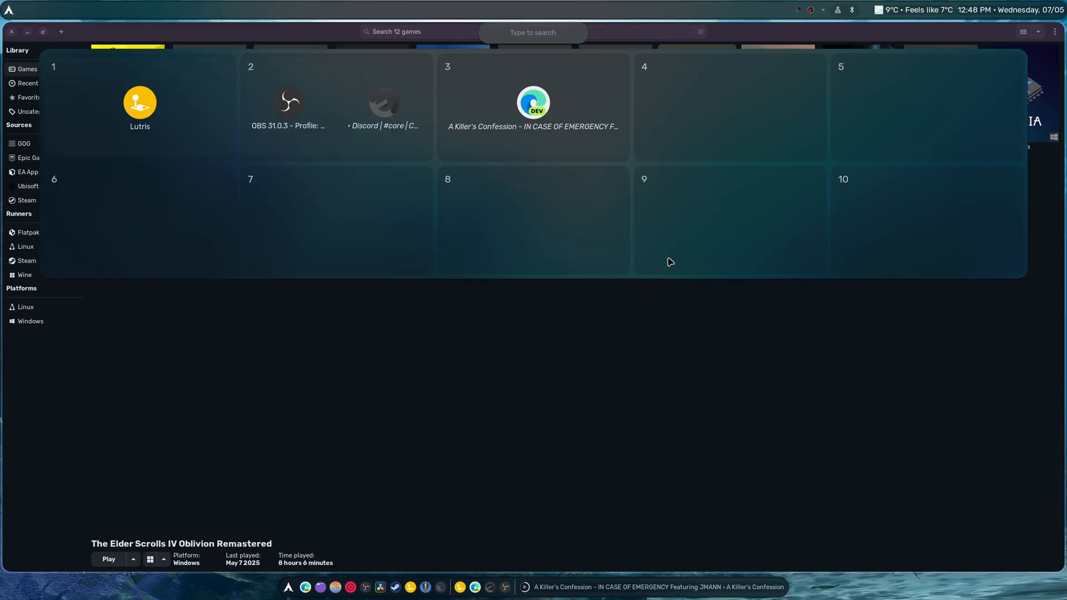
pyautogui.moveTo(794, 135)
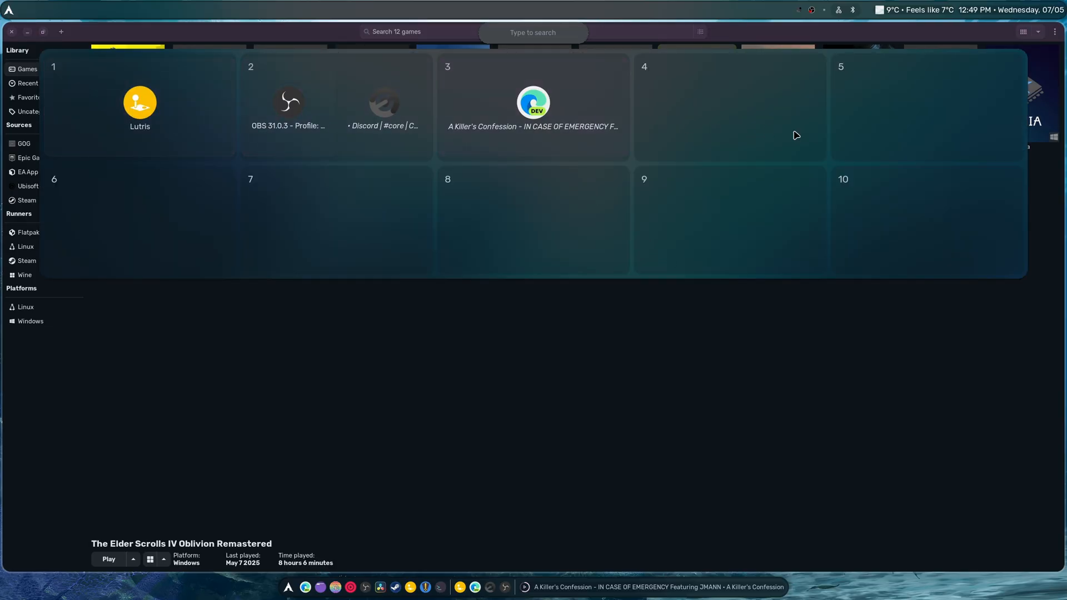
pyautogui.moveTo(926, 224)
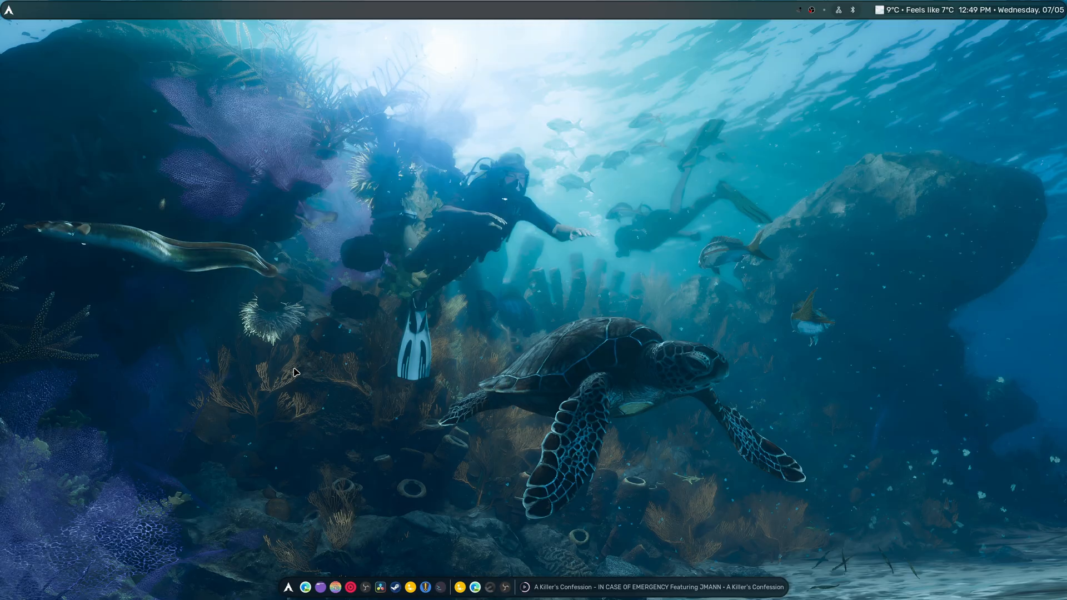
pyautogui.moveTo(753, 178)
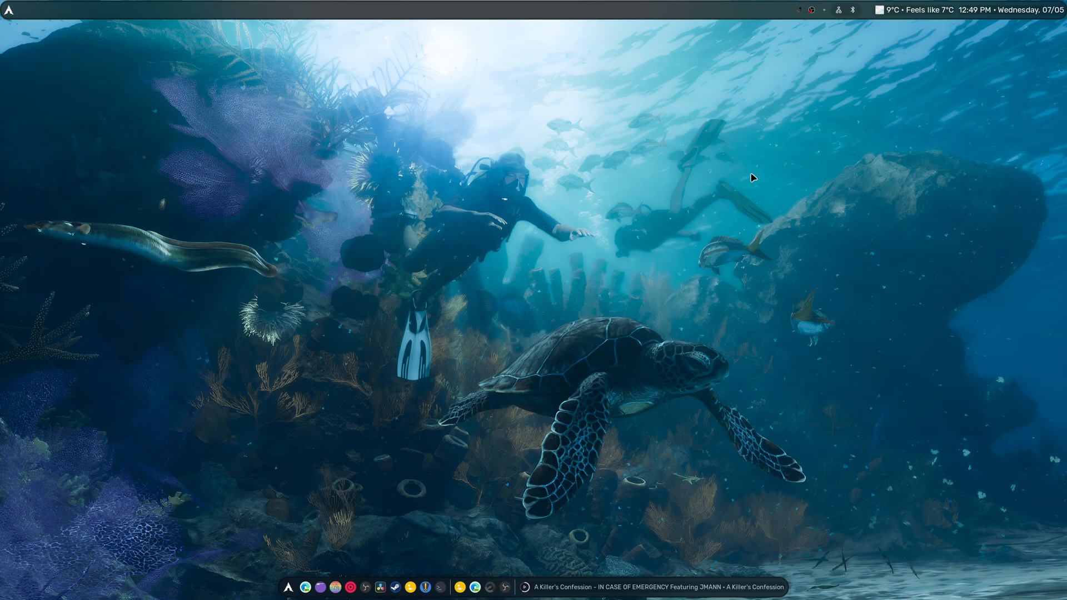
pyautogui.moveTo(752, 178)
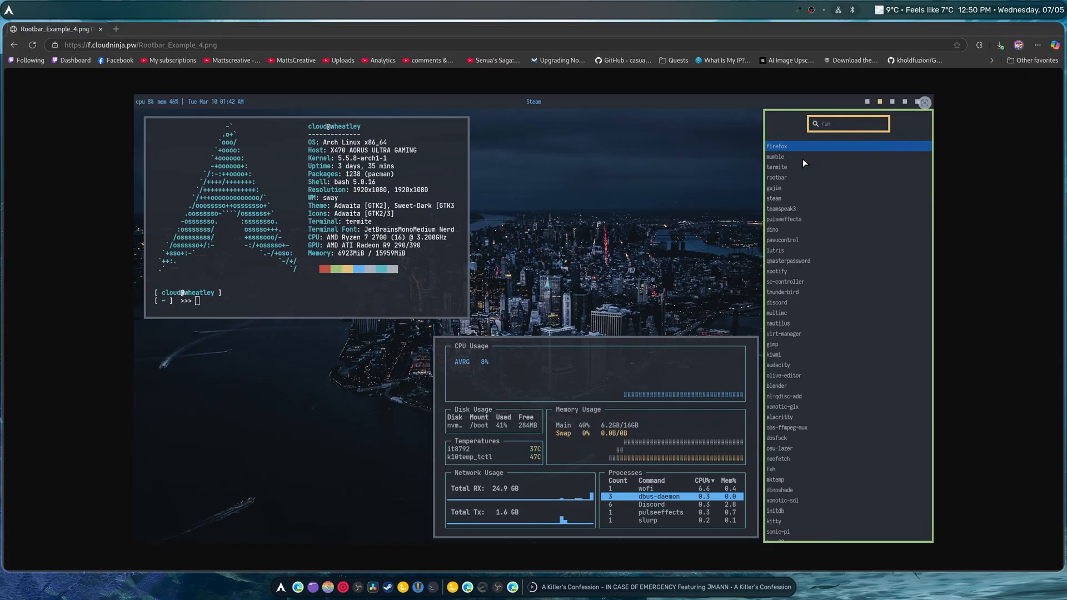
pyautogui.moveTo(872, 438)
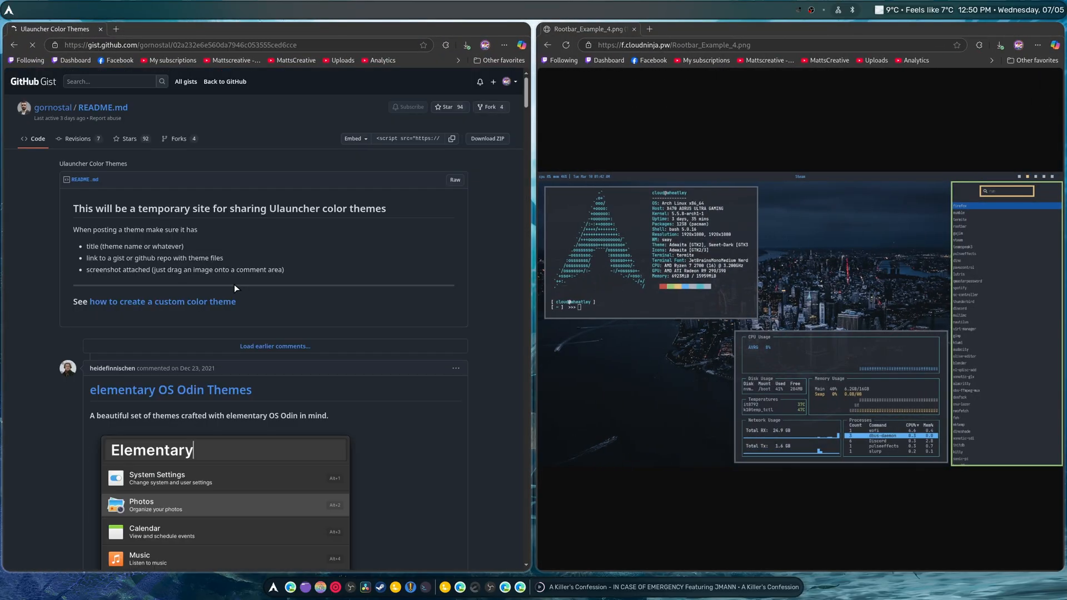
# - Open the Ulauncher EXTENSIONS page and scroll down through the extension listings
pyautogui.scroll(-3)
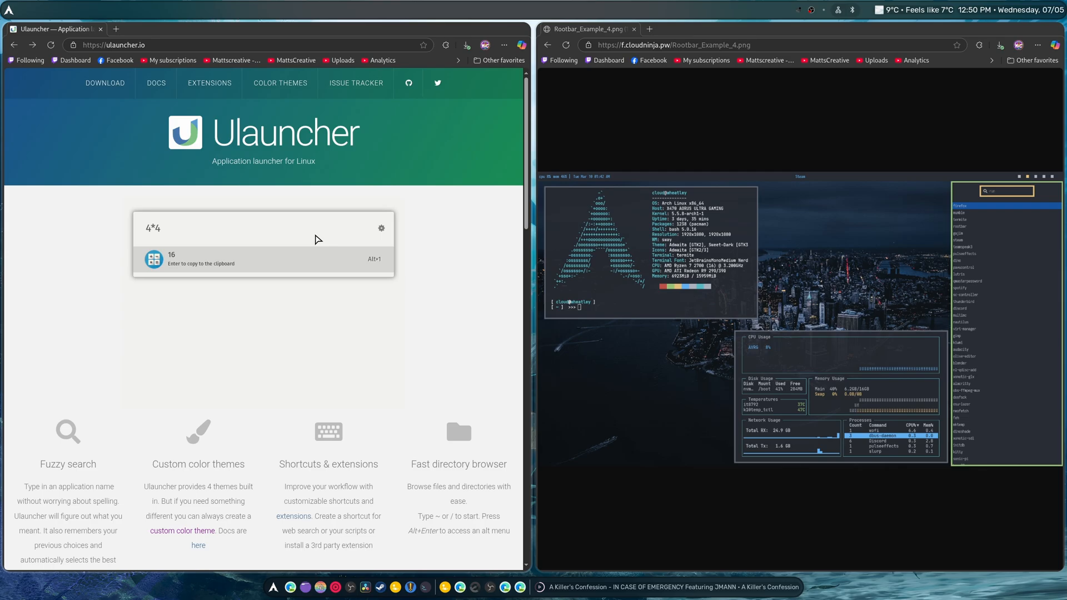
pyautogui.click(210, 83)
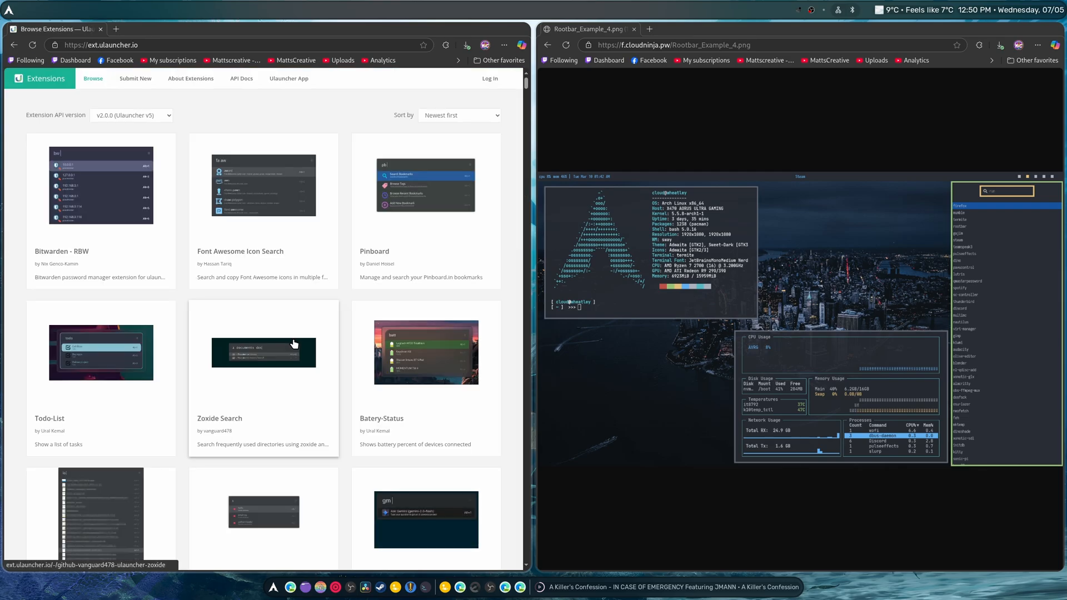
pyautogui.scroll(-3)
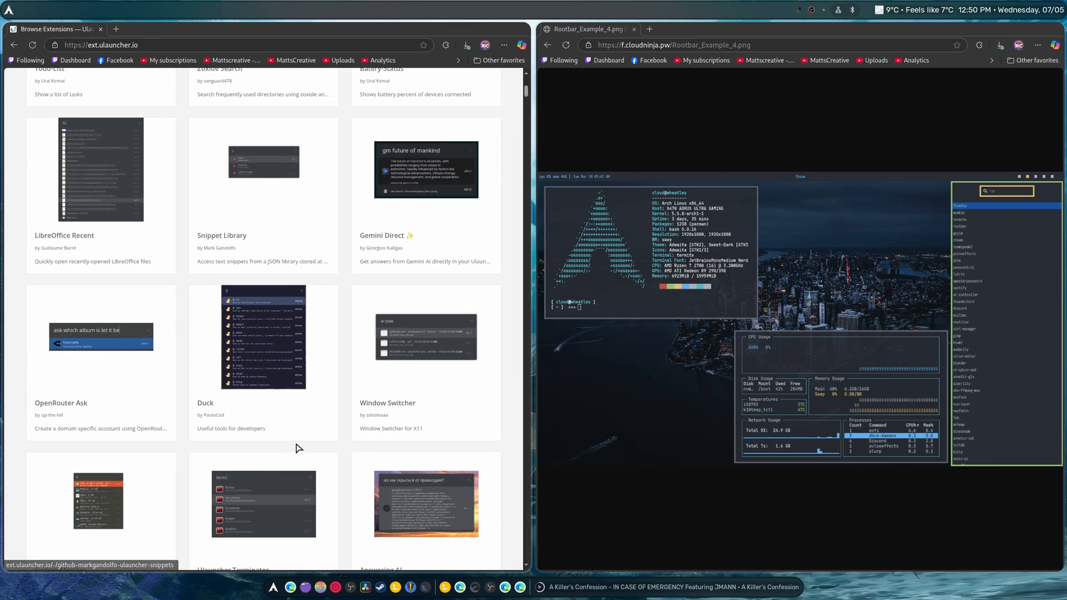
pyautogui.scroll(-3)
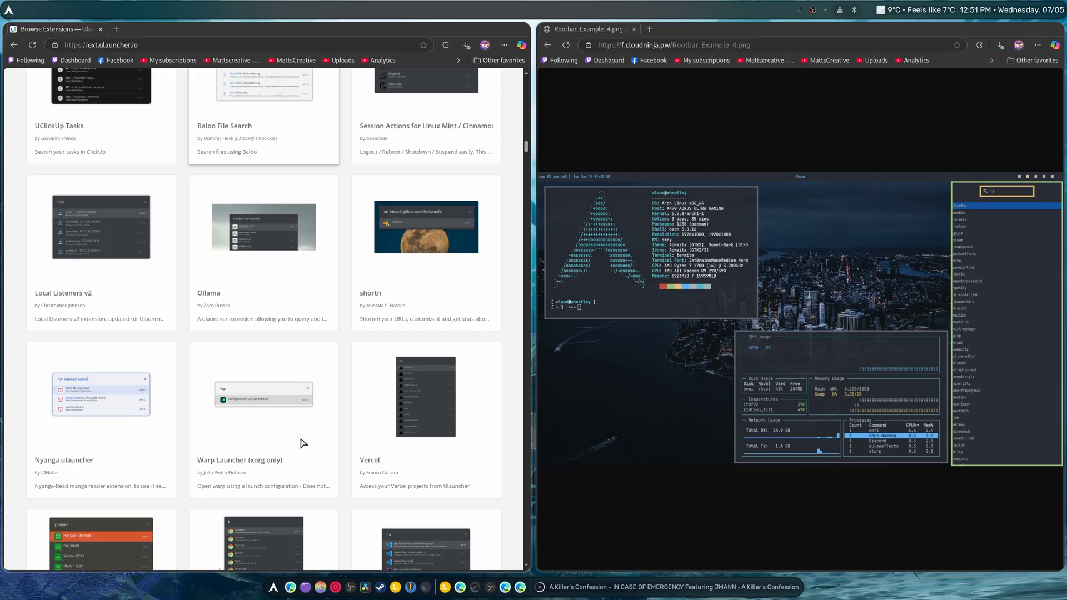
pyautogui.scroll(-3)
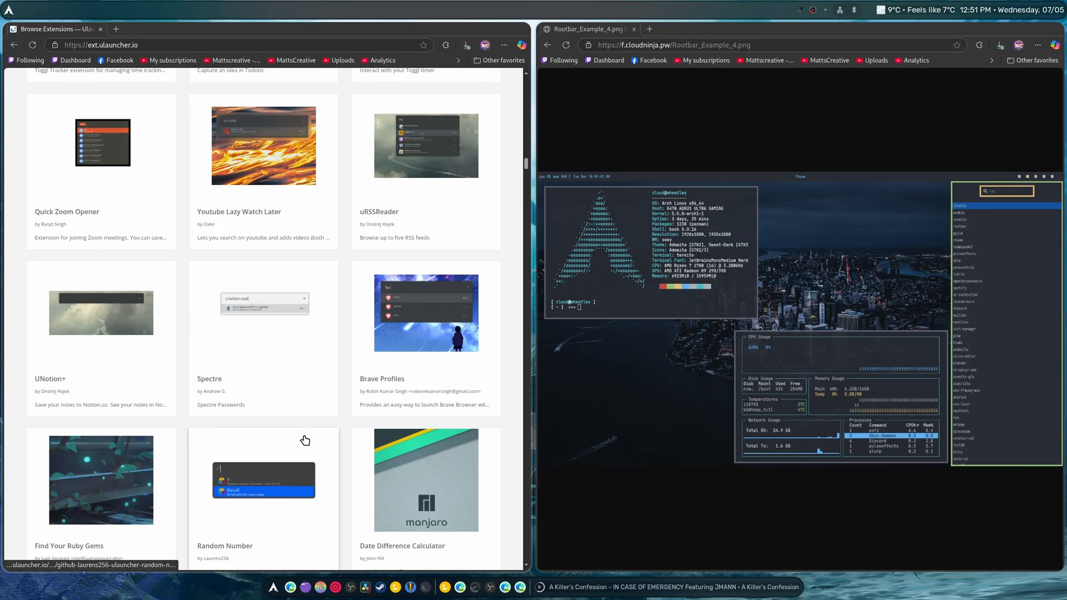
pyautogui.scroll(-3)
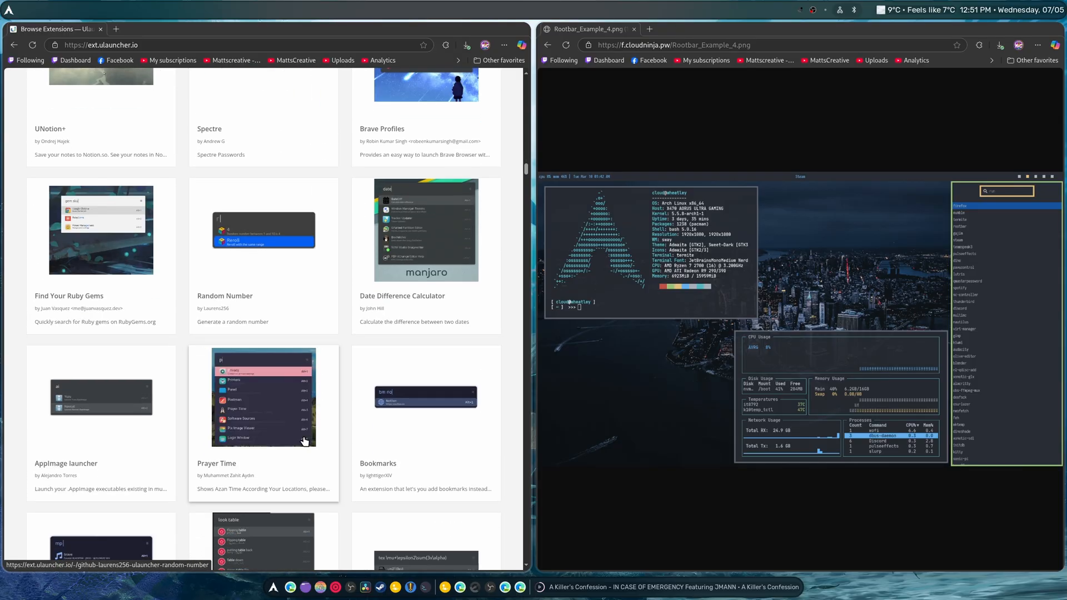
pyautogui.scroll(-3)
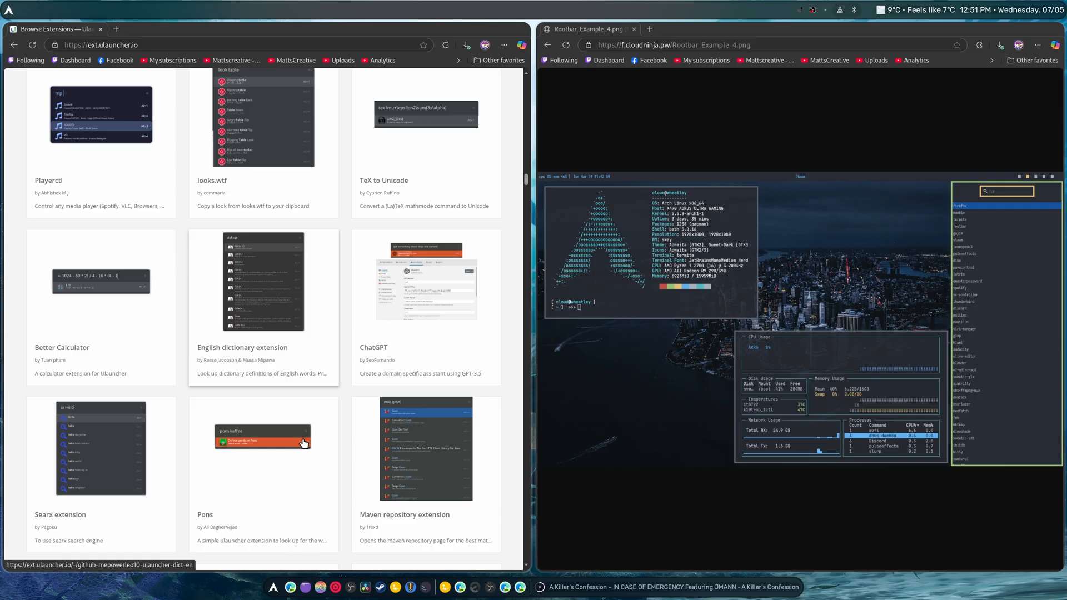
pyautogui.scroll(-3)
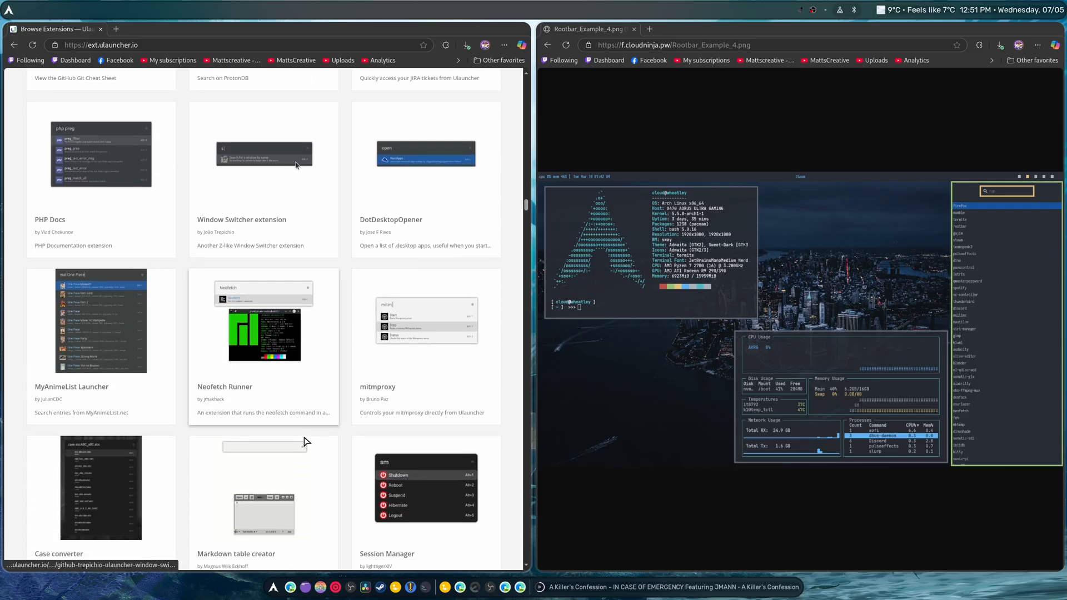
pyautogui.scroll(-3)
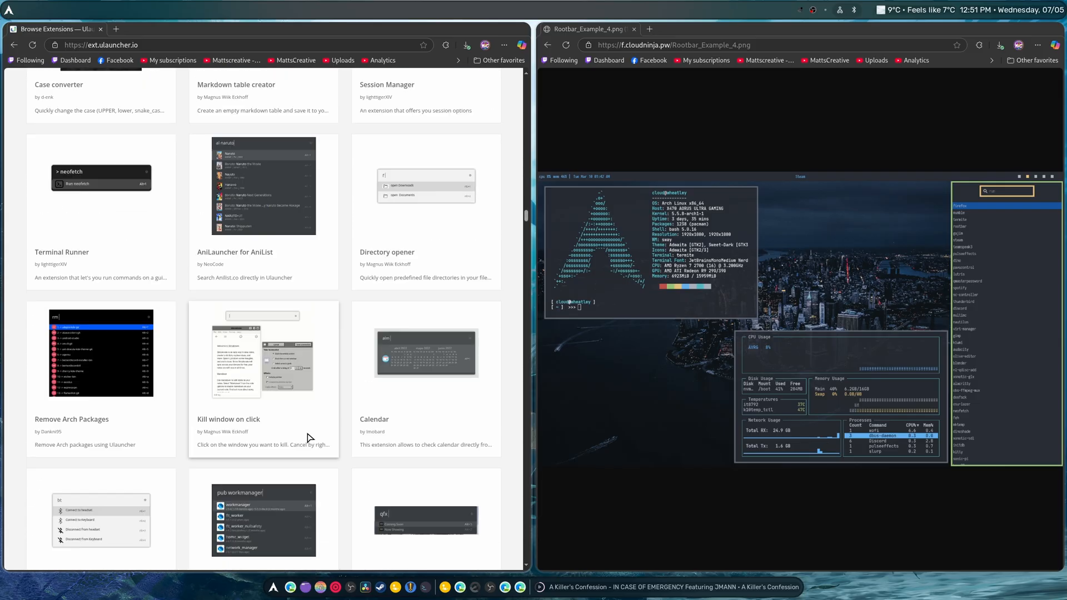
pyautogui.scroll(-3)
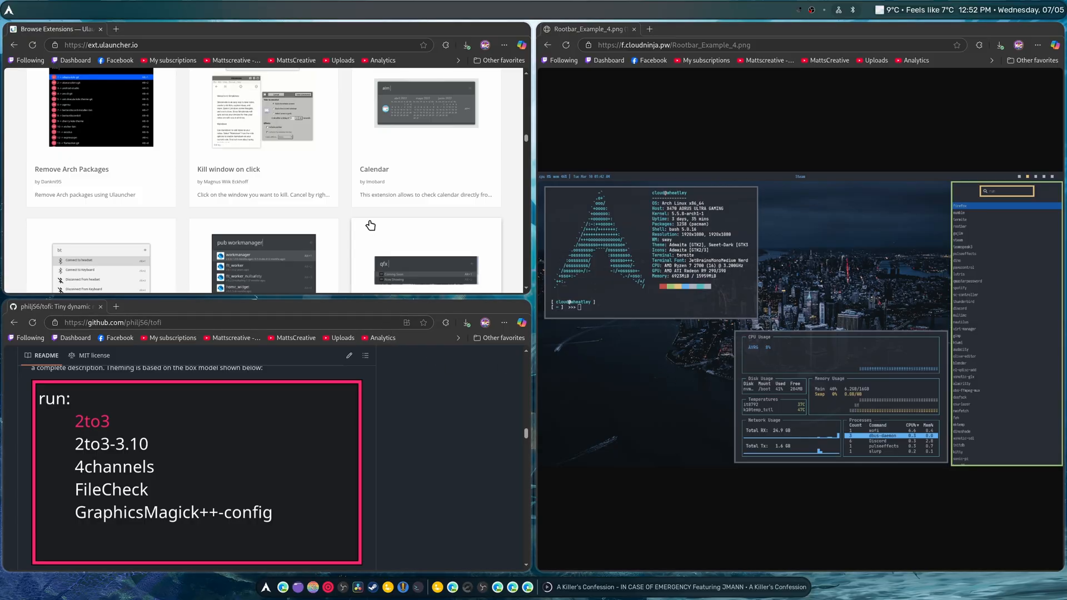
# - Scroll the tofi README down toward the theming box model section
pyautogui.scroll(-3)
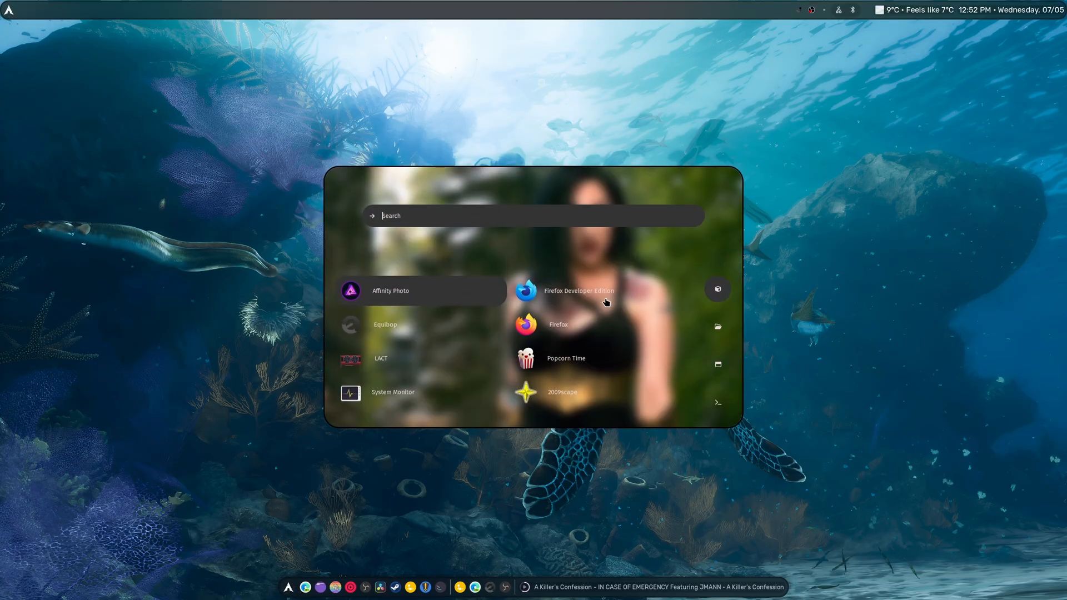
pyautogui.moveTo(473, 490)
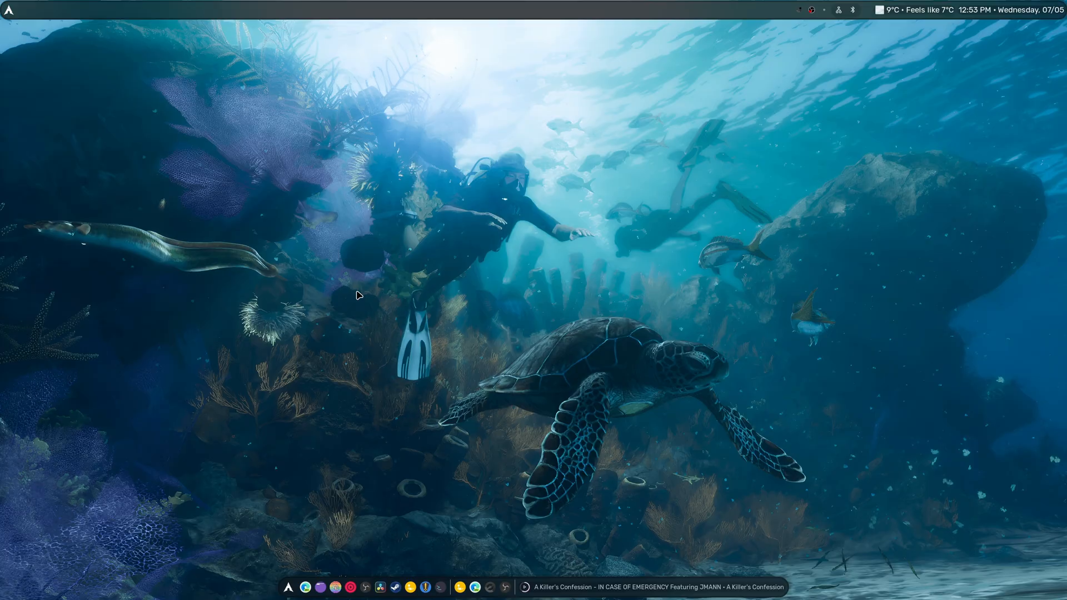
pyautogui.moveTo(672, 215)
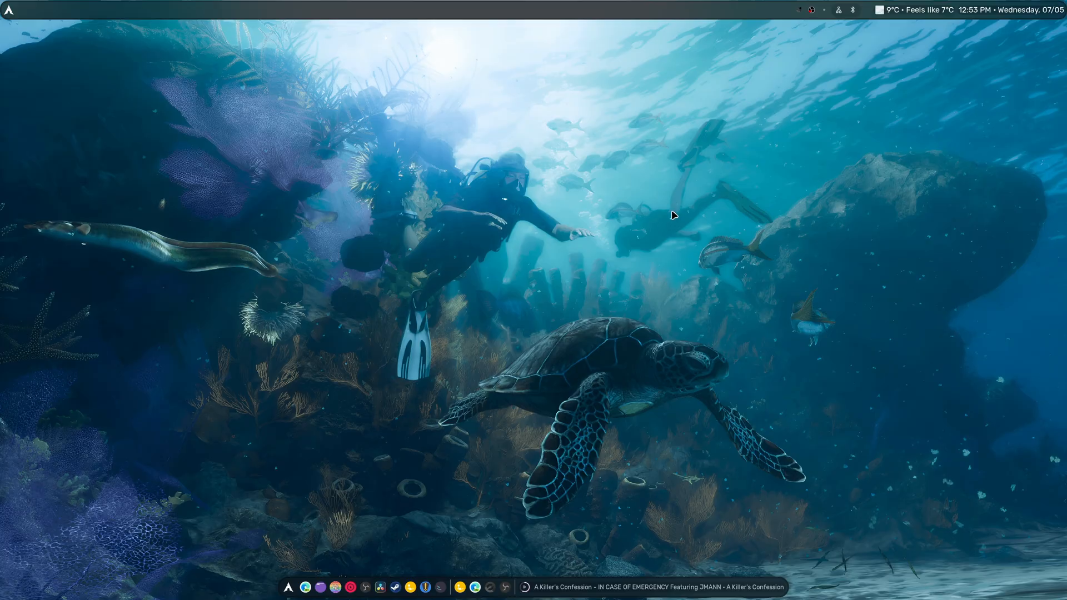
pyautogui.moveTo(856, 63)
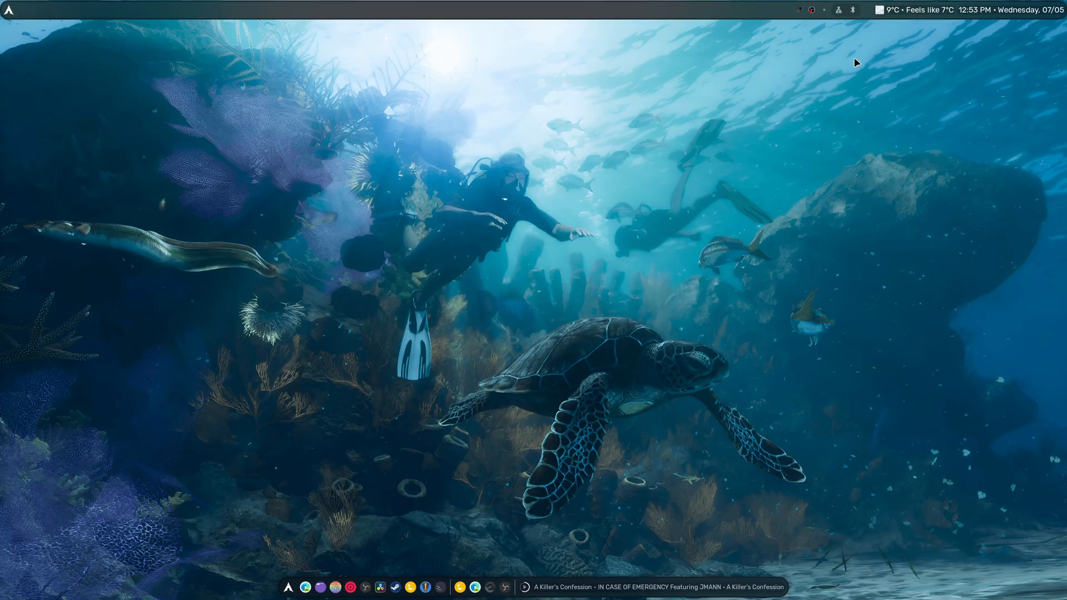
pyautogui.moveTo(575, 342)
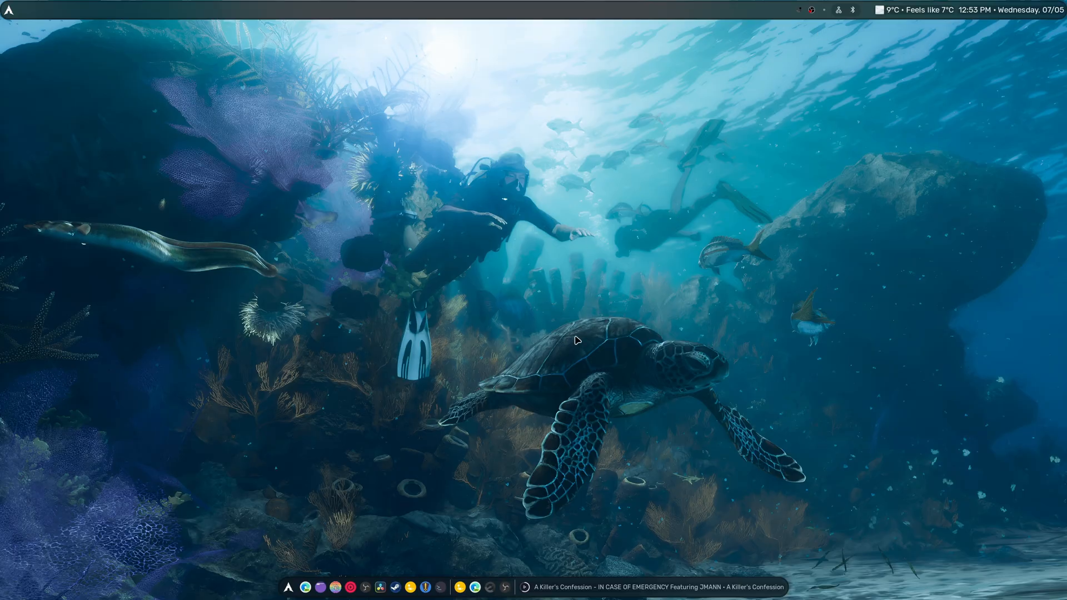
pyautogui.moveTo(541, 290)
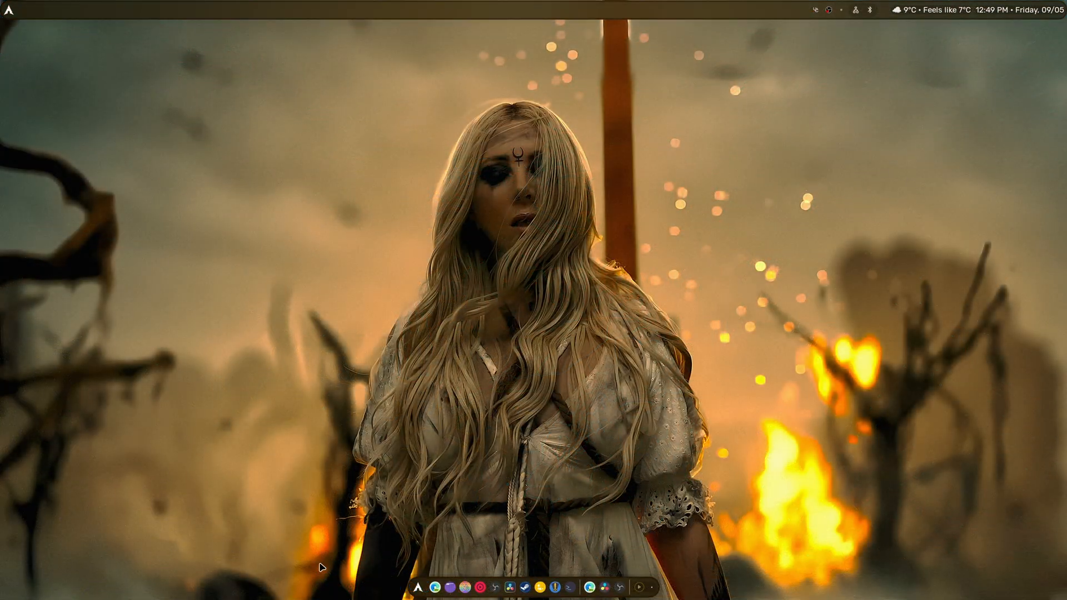
# - Open HyprMenu from the dock's Arch logo, listing Utility apps like Waypaper
pyautogui.click(435, 587)
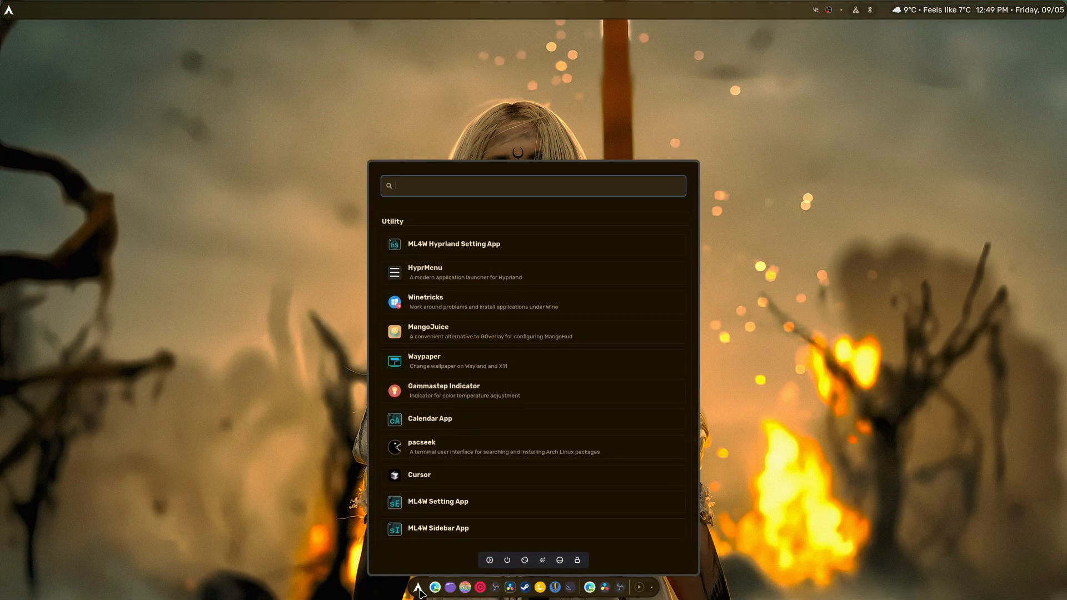